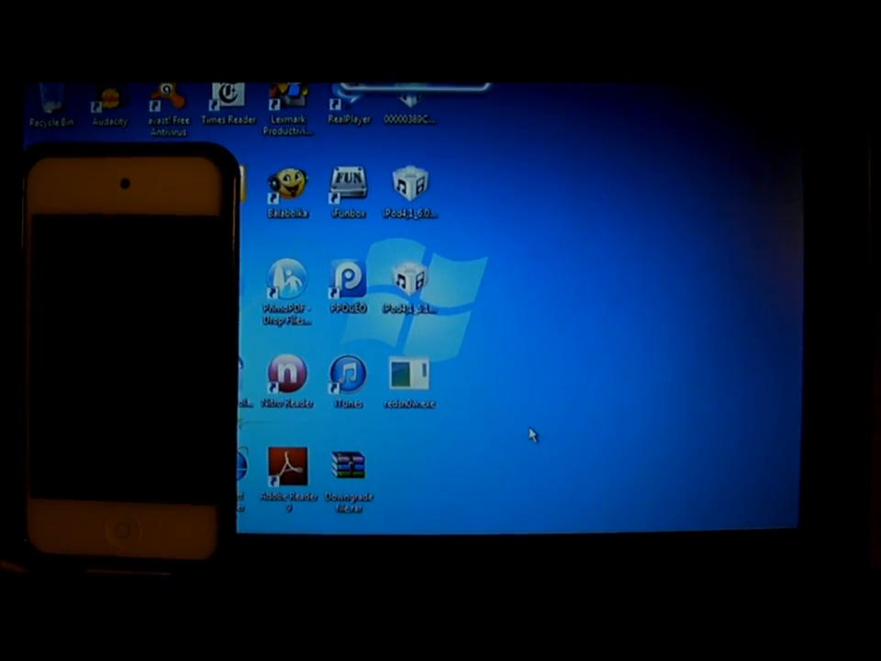
pyautogui.moveTo(411, 386)
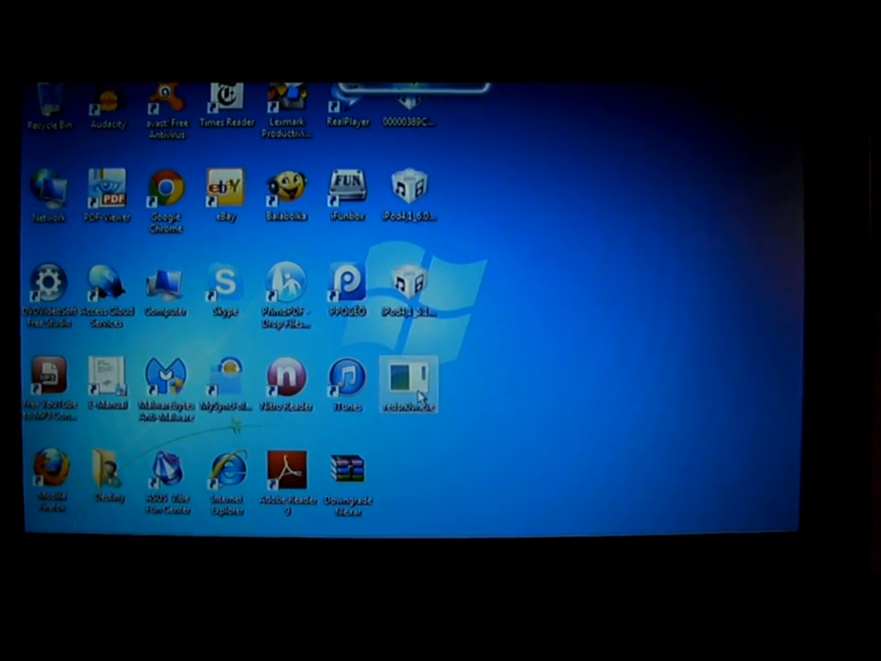
# Launch redsn0w and have it identify the iPod4,1 6.0 (10A403) IPSW under Extras.
pyautogui.doubleClick(409, 381)
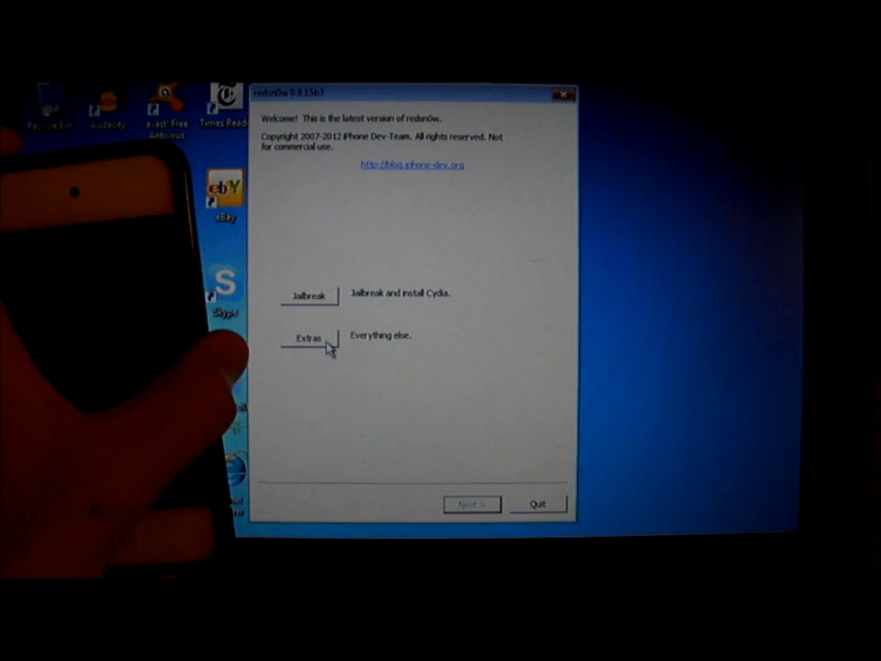
pyautogui.click(308, 338)
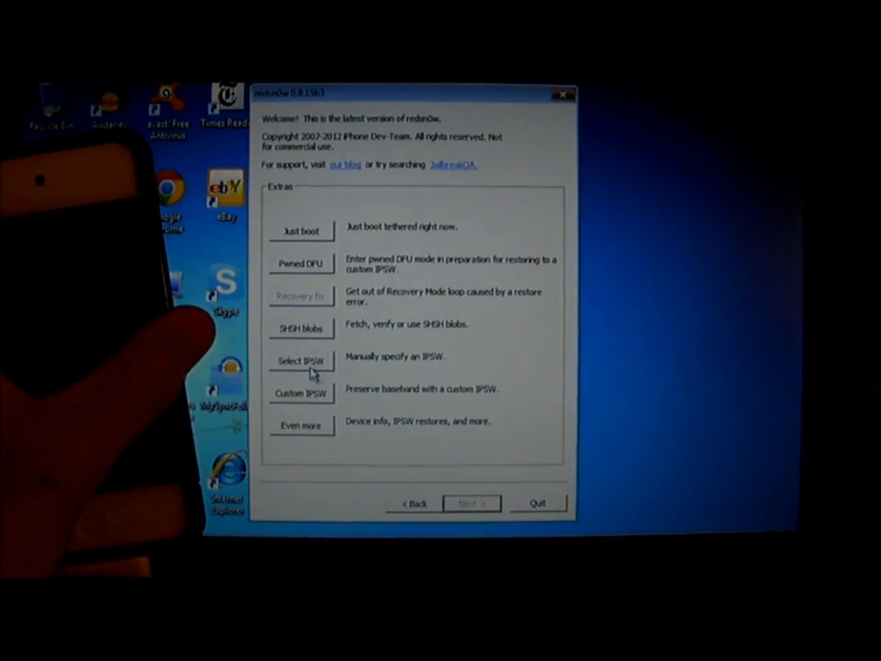
pyautogui.click(300, 360)
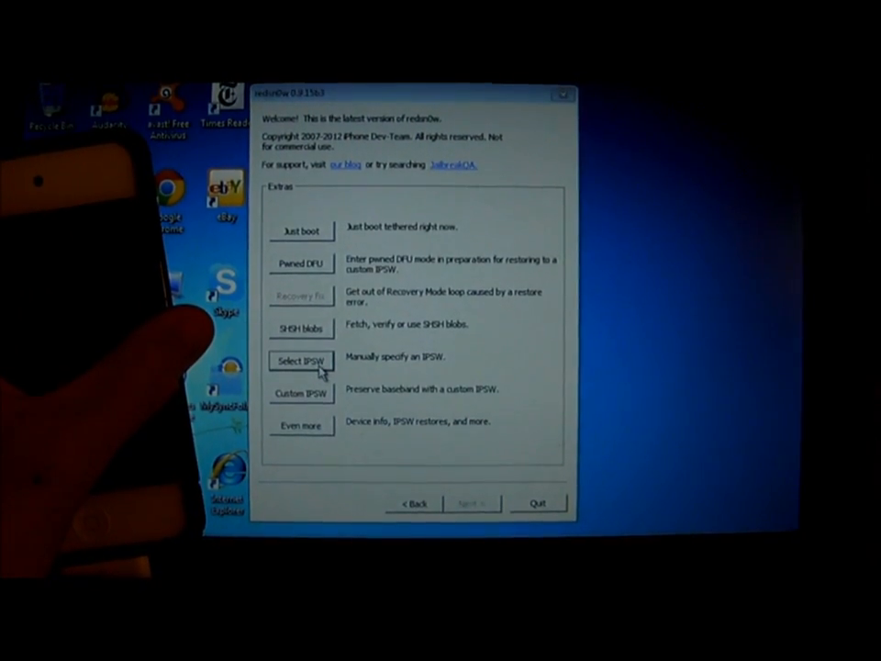
pyautogui.click(300, 361)
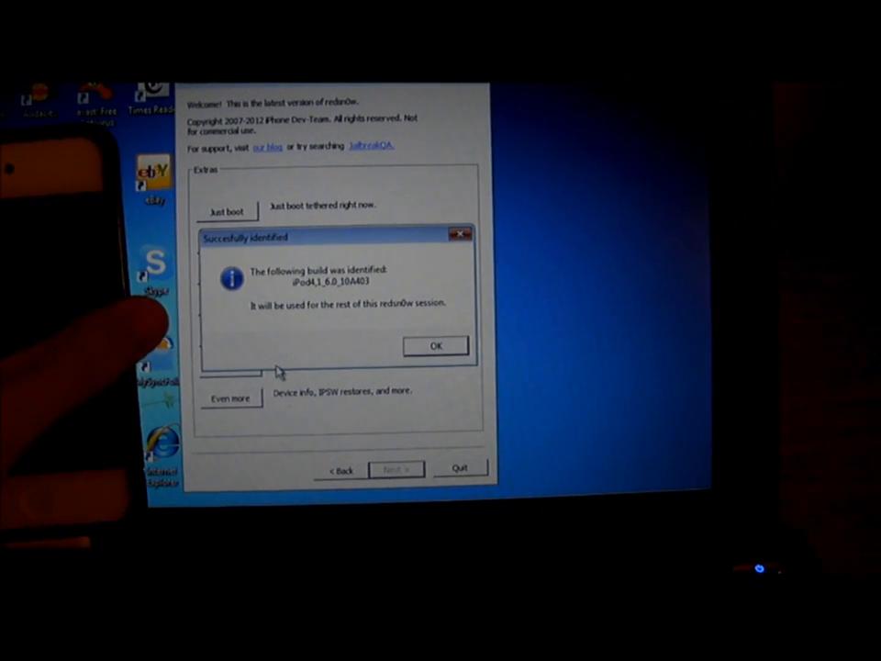
pyautogui.click(436, 346)
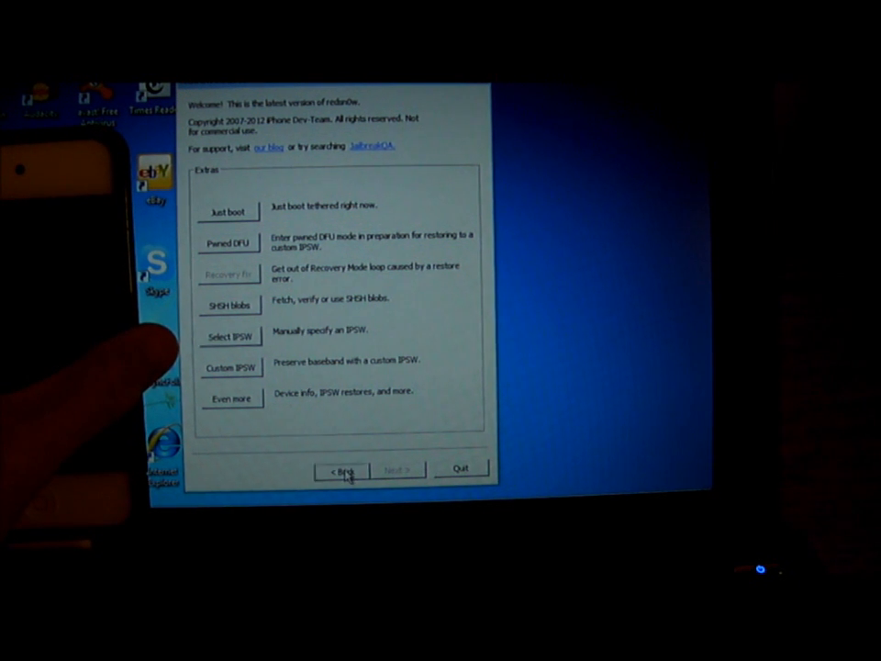
# Set jailbreak options to install Cydia with battery percentage disabled, then continue.
pyautogui.click(341, 469)
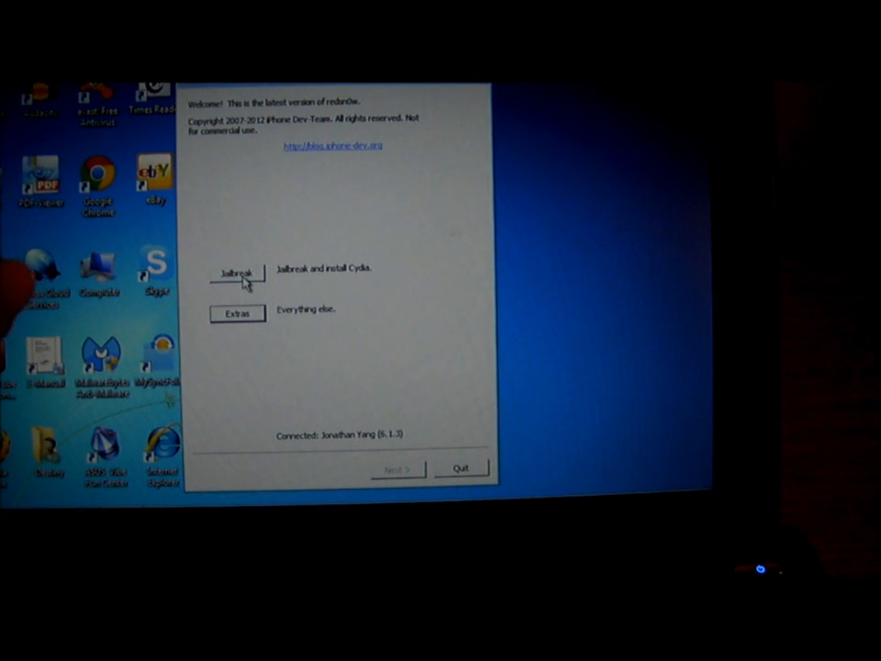
pyautogui.click(237, 272)
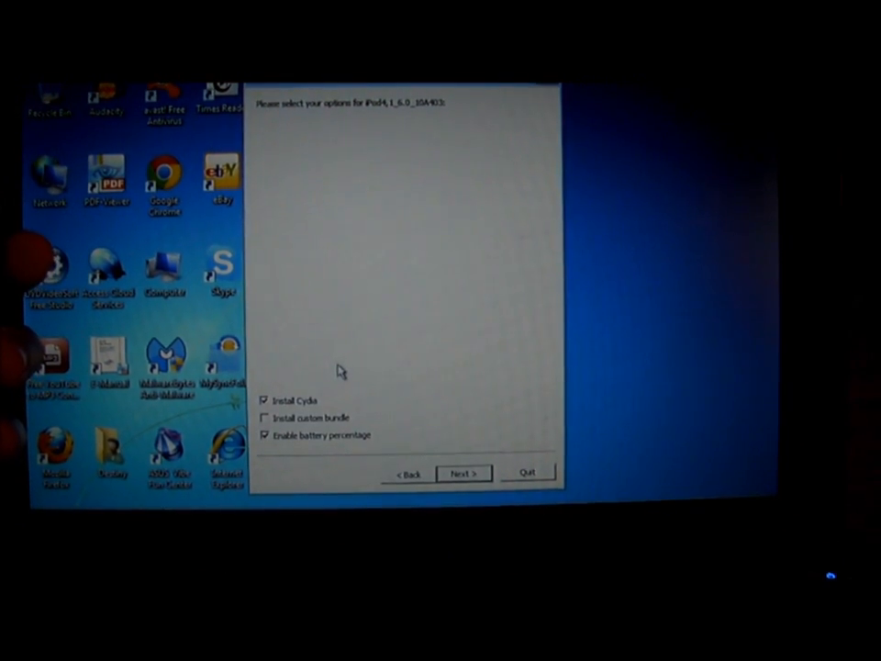
pyautogui.moveTo(372, 379)
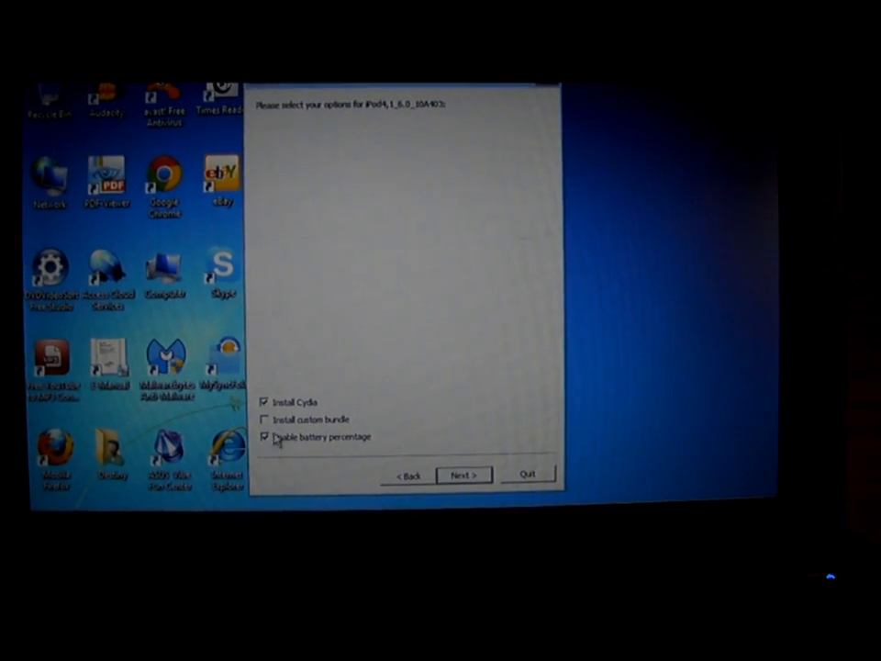
pyautogui.click(265, 436)
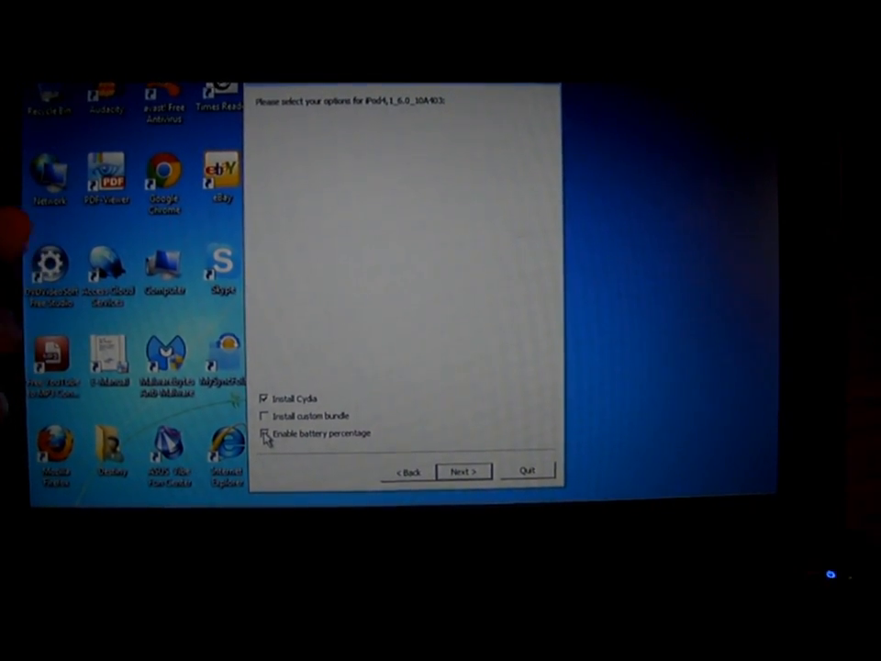
pyautogui.click(264, 432)
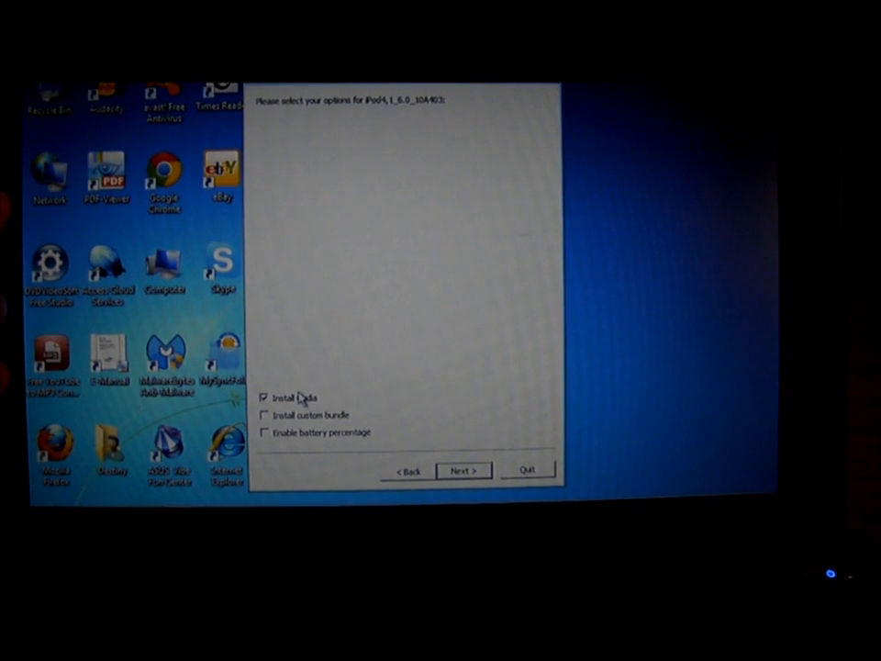
pyautogui.click(463, 470)
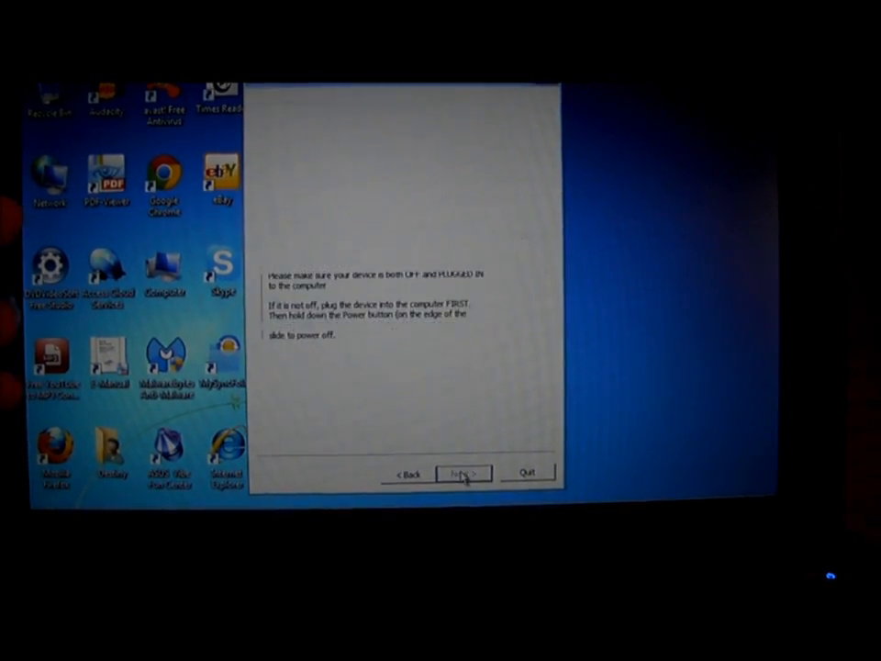
pyautogui.click(464, 474)
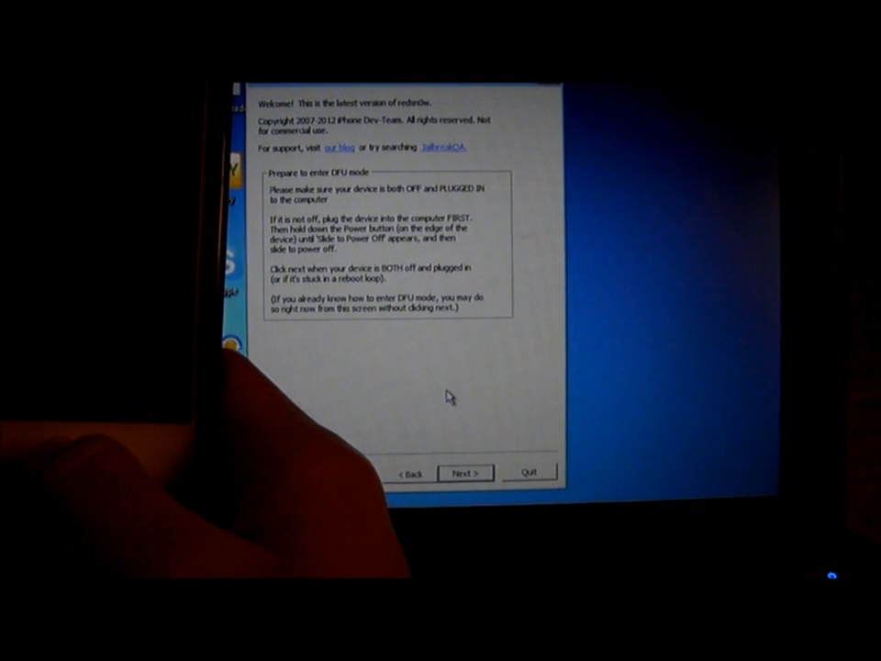
# Continue with the iPod powered off and plugged in to run the jailbreak.
pyautogui.click(464, 472)
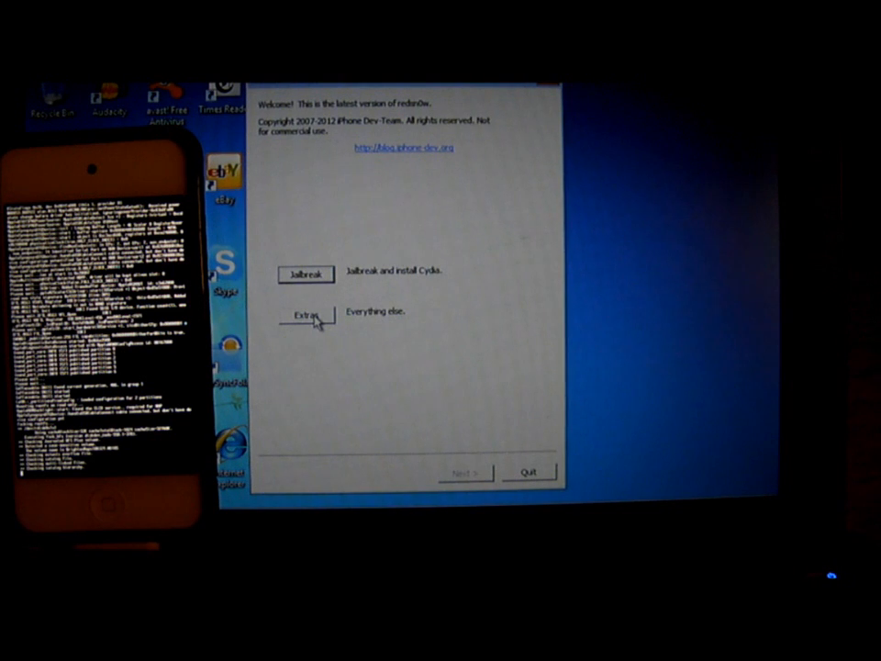
# Choose iPod4,1_6.0_10A403_Restore.ipsw as the firmware from Extras.
pyautogui.click(306, 317)
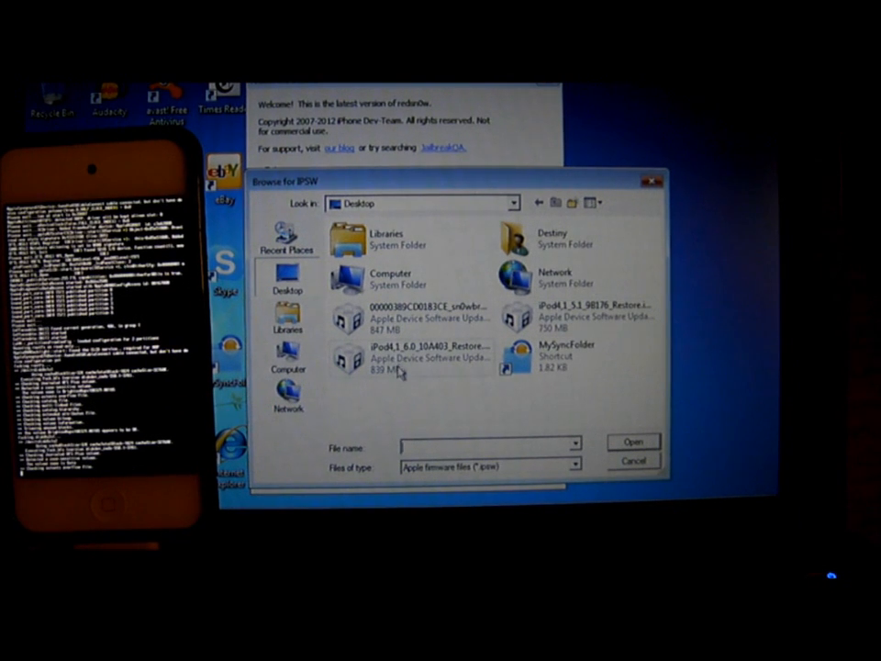
pyautogui.moveTo(400, 358)
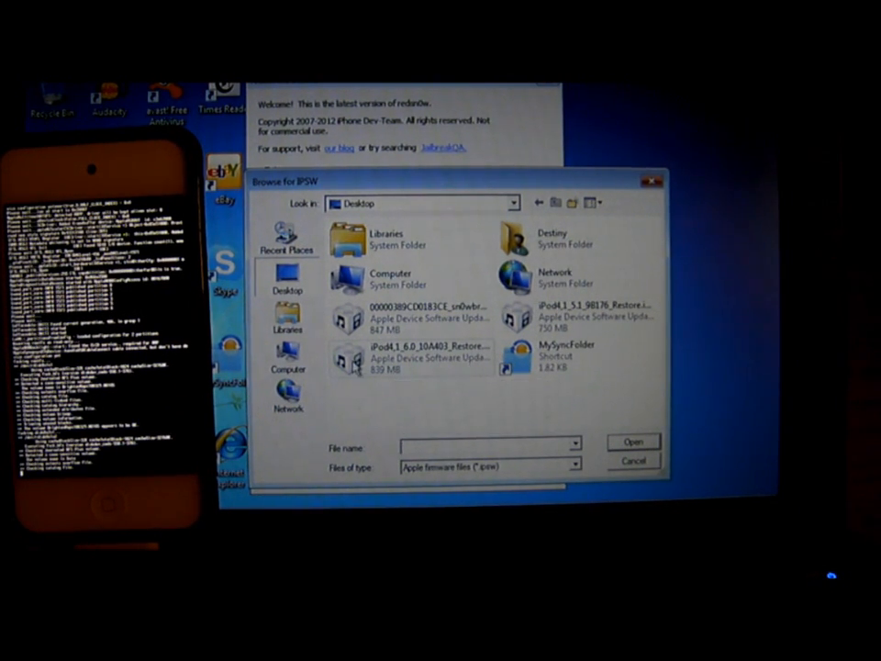
pyautogui.click(633, 460)
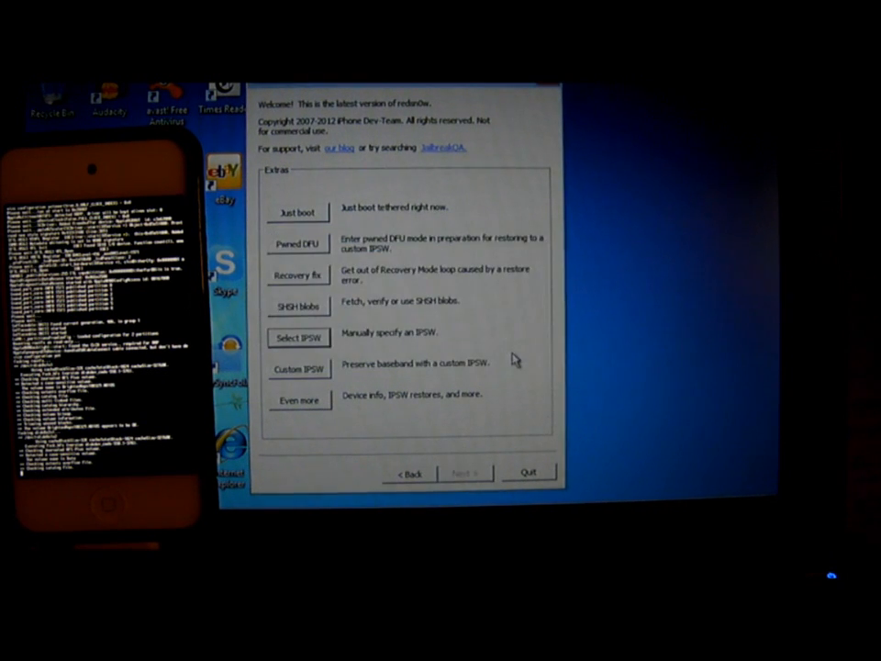
pyautogui.moveTo(440, 223)
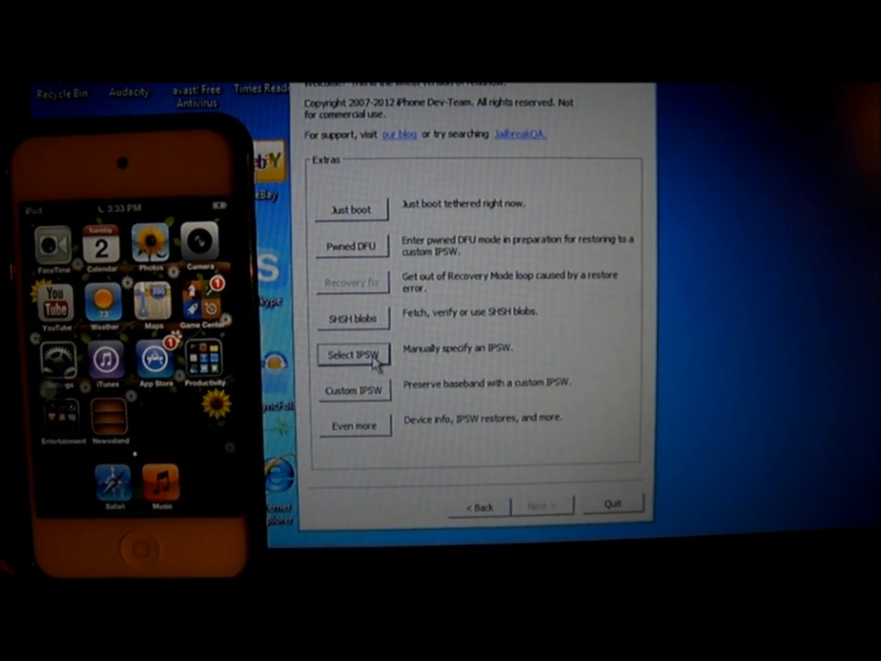
# Identify the iPod4,1 6.0 10A403 IPSW and choose Just boot.
pyautogui.click(354, 356)
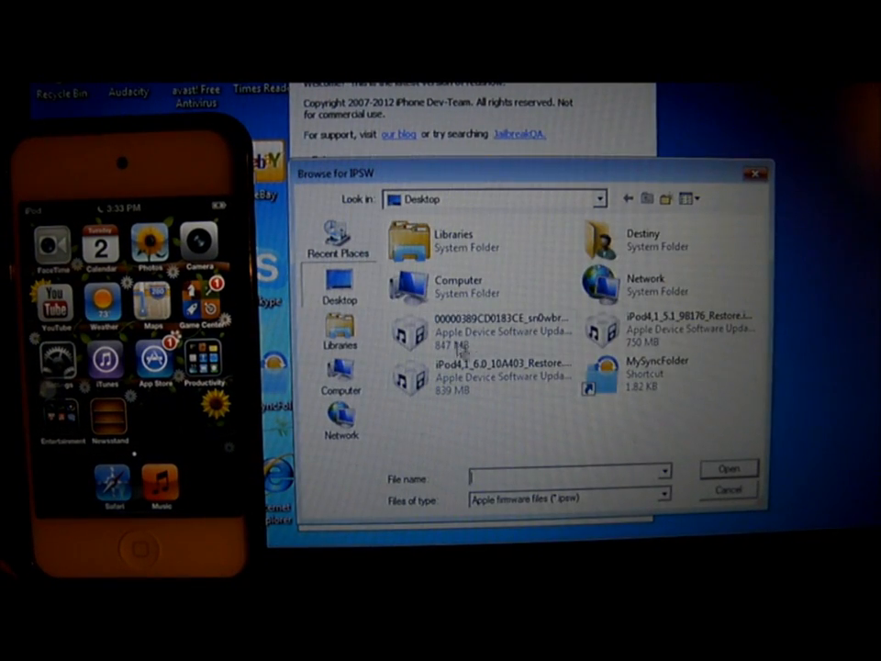
pyautogui.moveTo(469, 371)
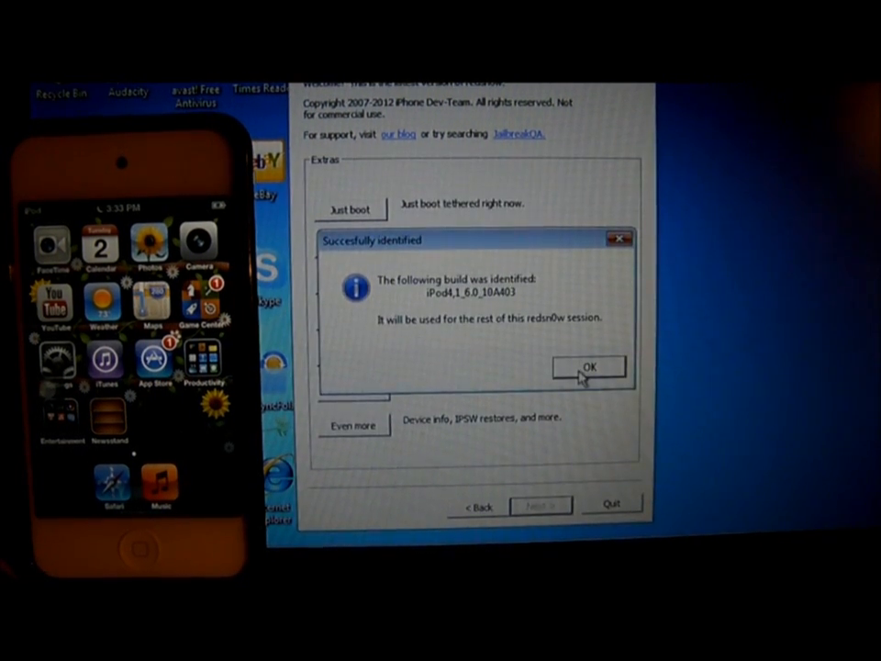
pyautogui.click(588, 367)
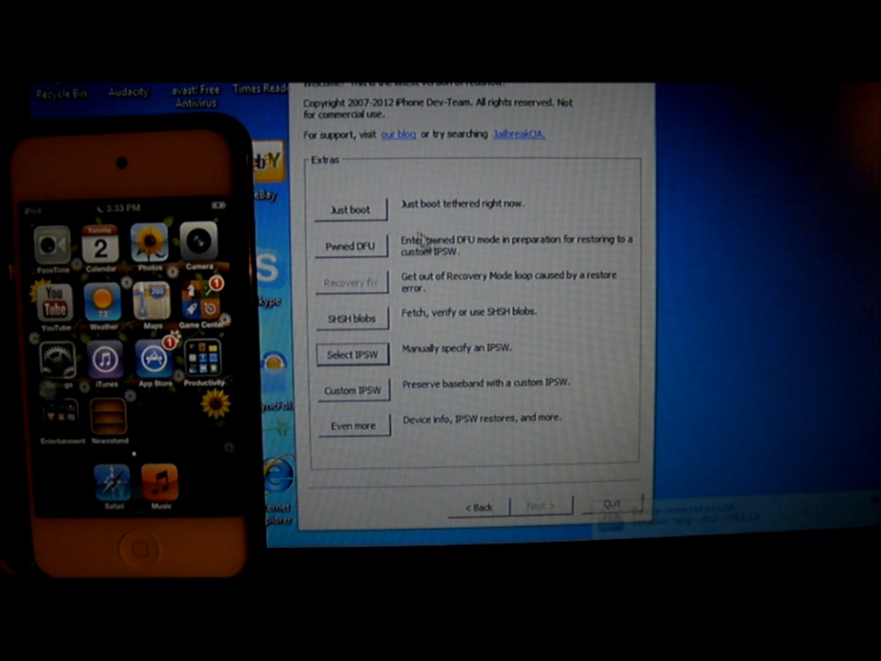
pyautogui.click(350, 246)
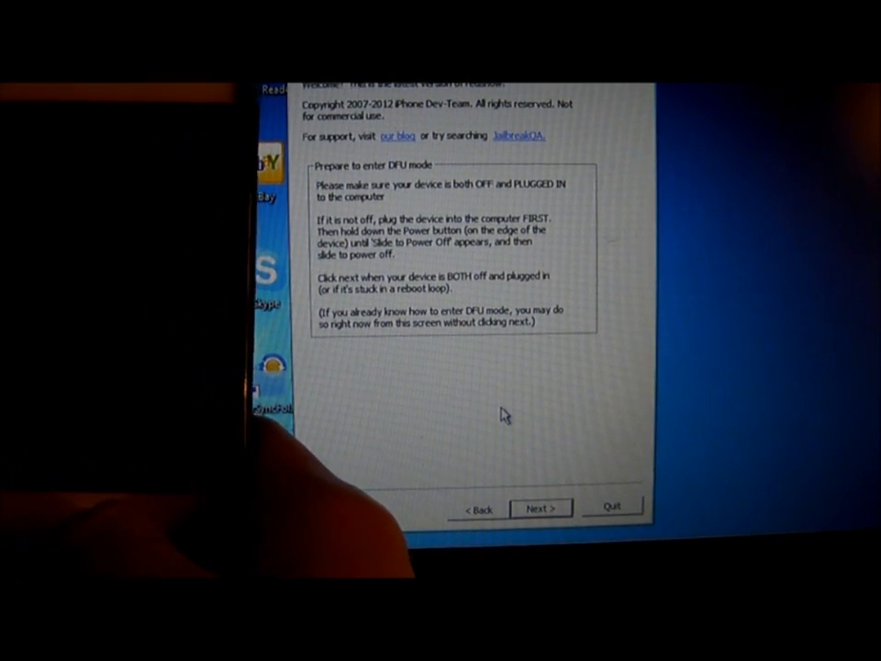
# Proceed to putting the iPod into DFU mode for the boot attempt.
pyautogui.click(541, 508)
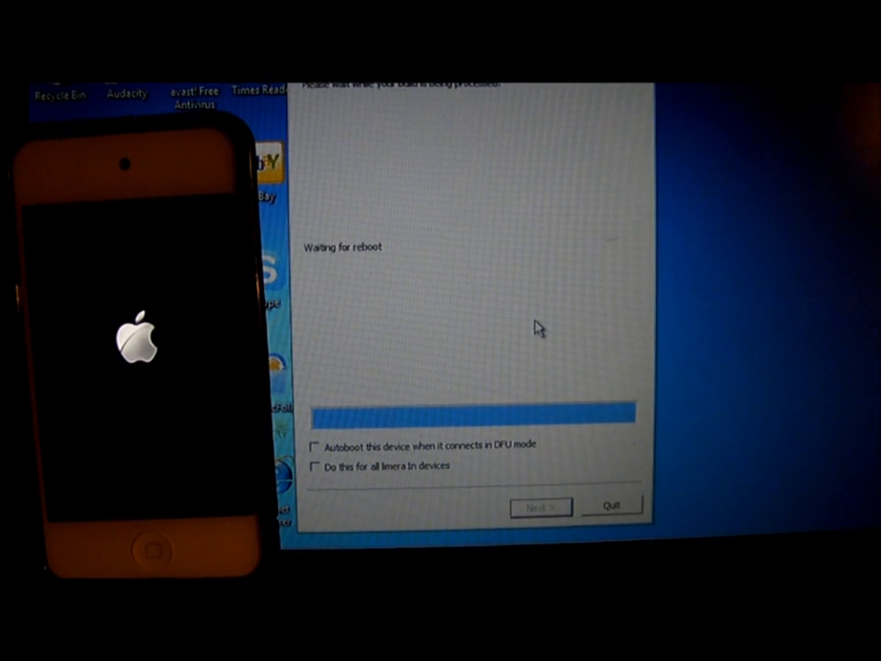
pyautogui.moveTo(456, 303)
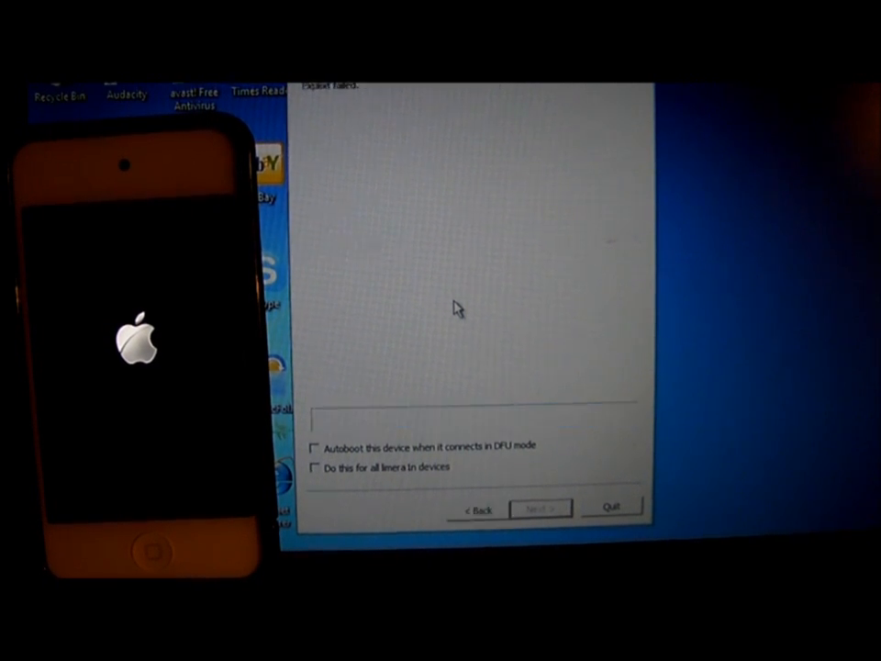
pyautogui.moveTo(319, 119)
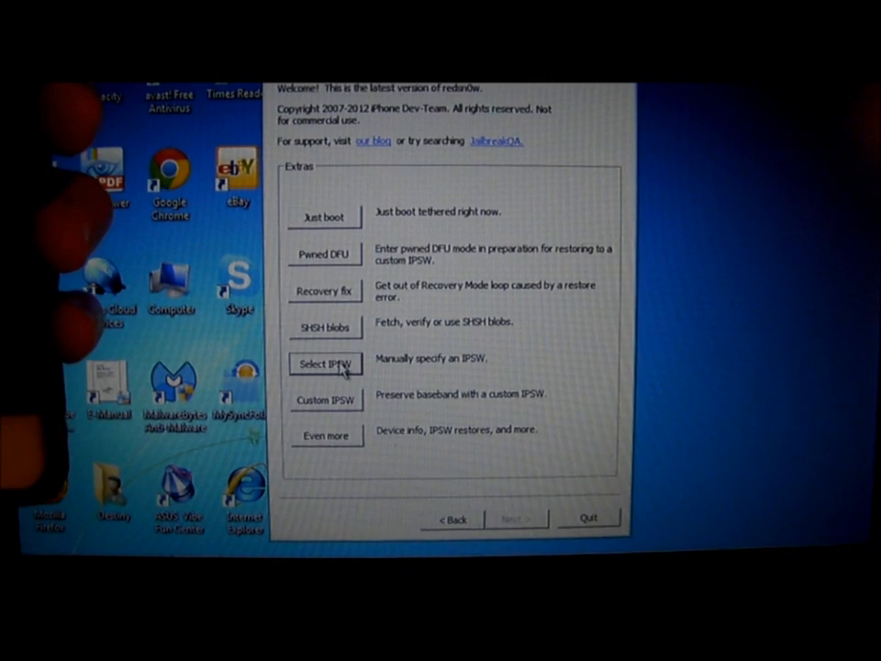
# Open the firmware browser to reselect the iOS 6.0 restore file.
pyautogui.click(325, 365)
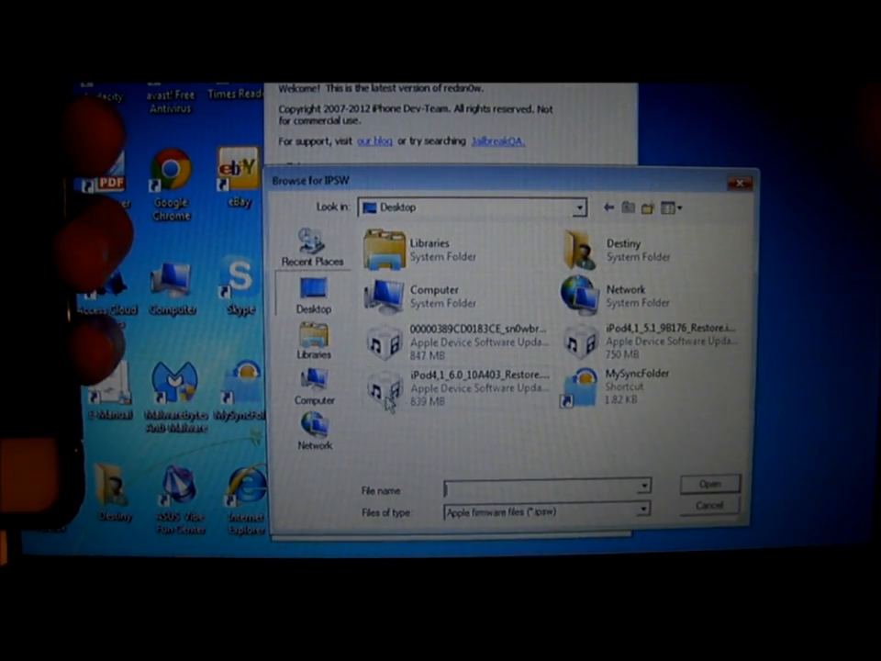
pyautogui.moveTo(386, 390)
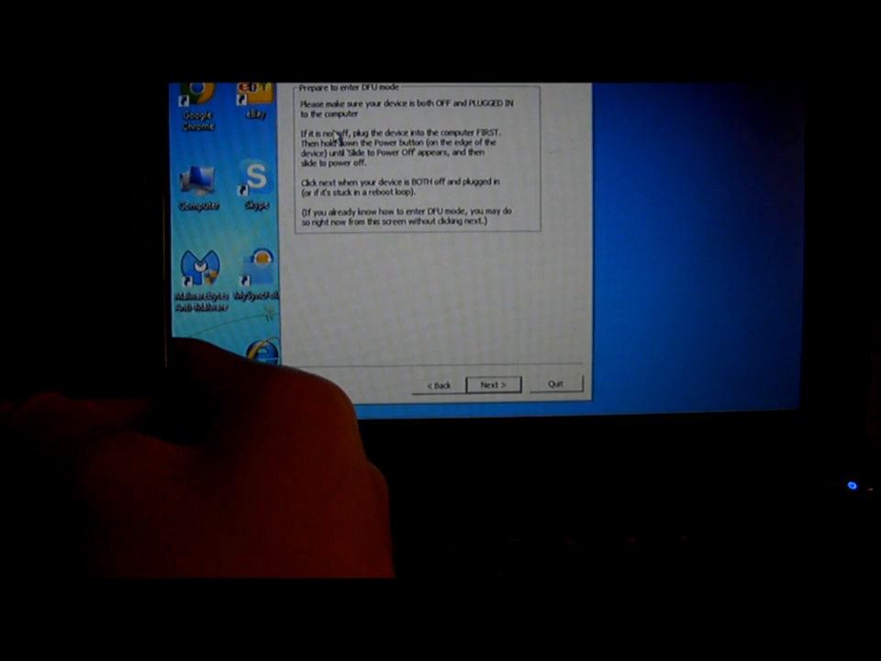
# Start the DFU tethered boot and dismiss the low disk space notice.
pyautogui.click(494, 384)
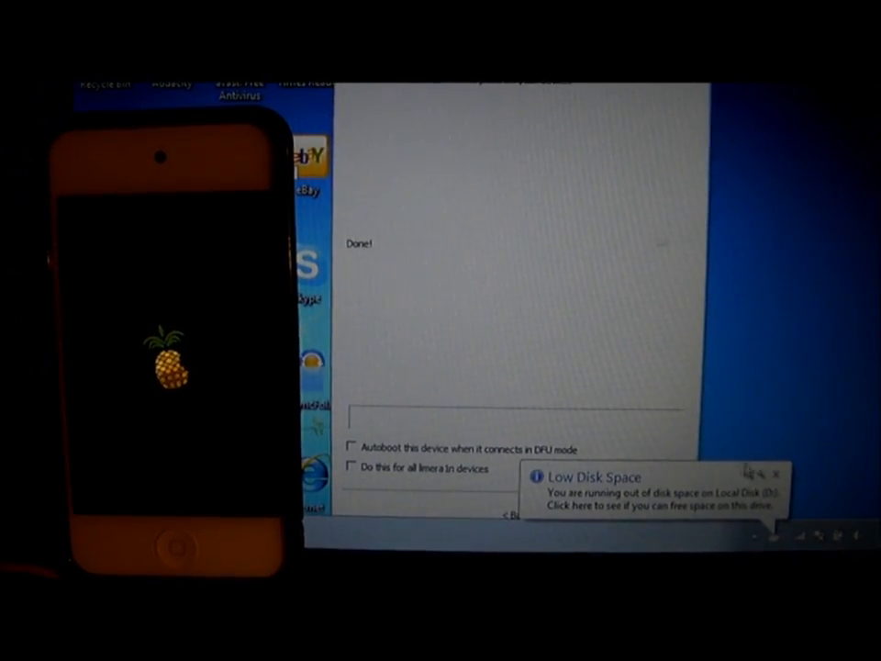
pyautogui.click(352, 448)
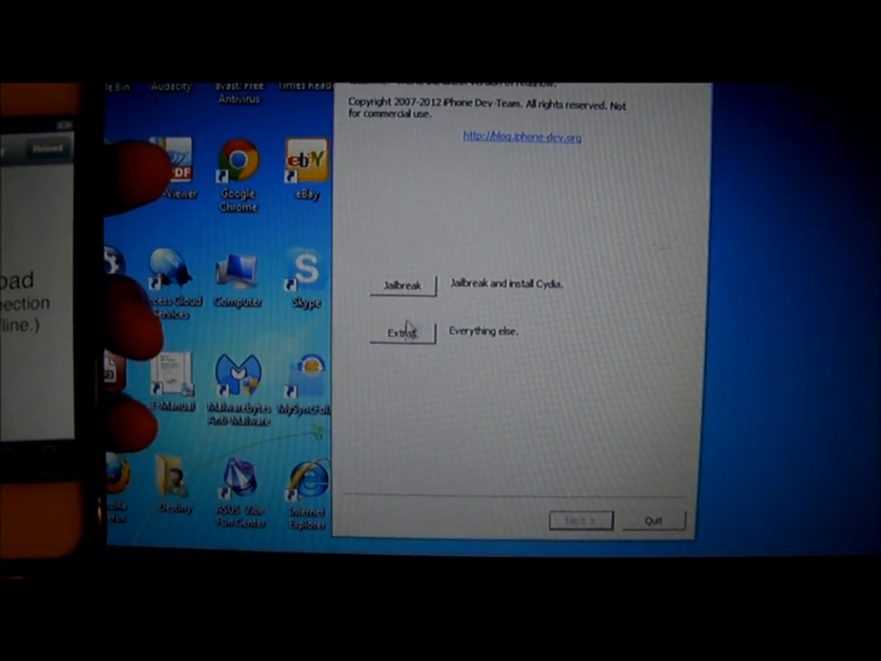
# Re-identify the 6.0 (10A403) restore file through Extras' Select IPSW.
pyautogui.click(398, 331)
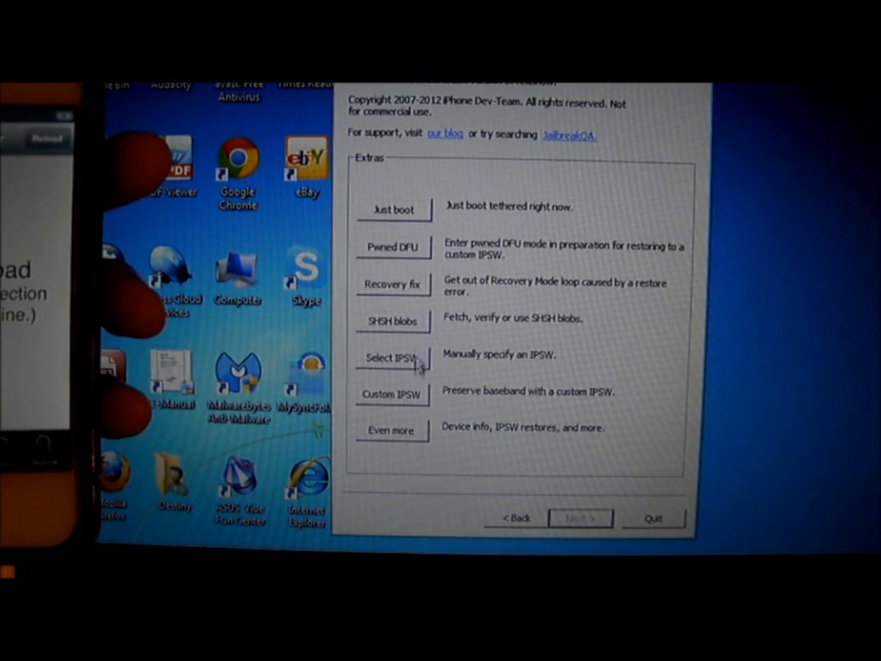
pyautogui.click(392, 358)
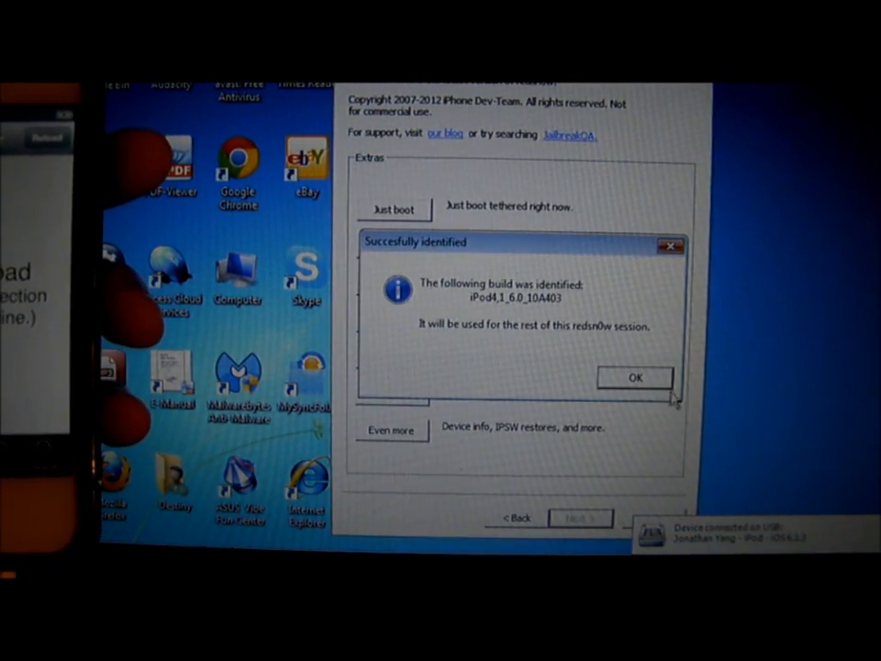
pyautogui.click(635, 377)
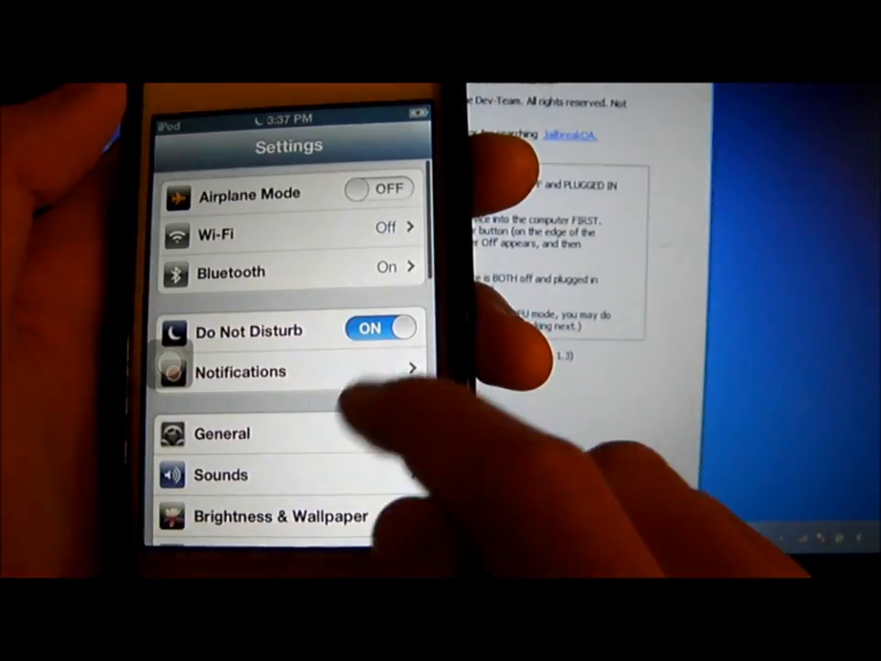
# Scroll the iPod's Settings list and open General.
pyautogui.scroll(-3)
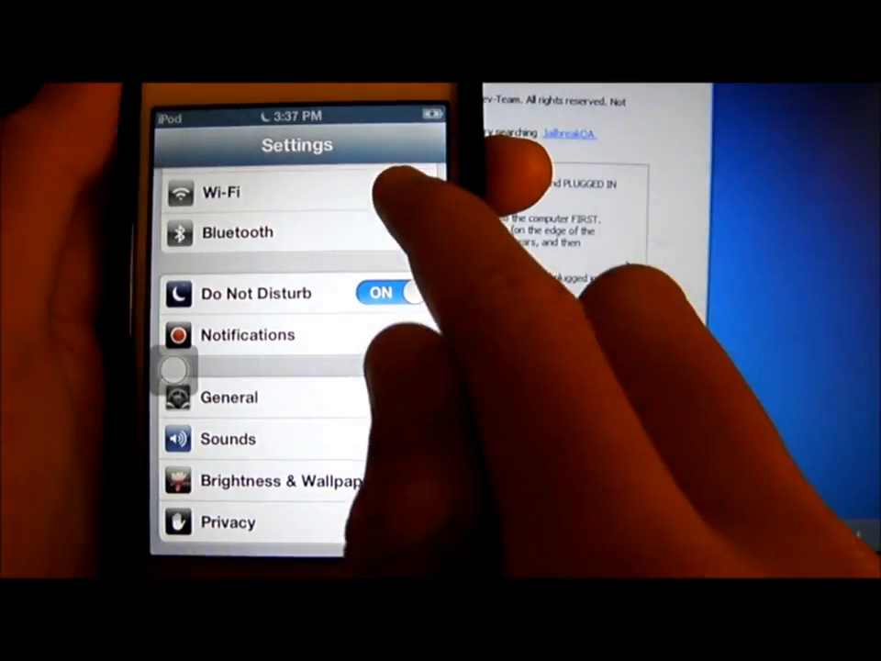
pyautogui.click(229, 399)
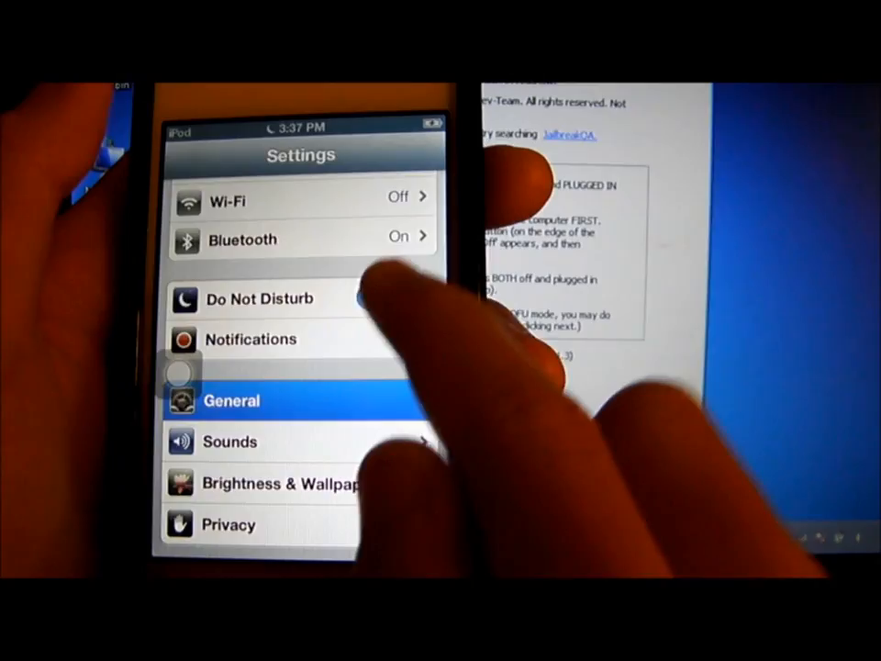